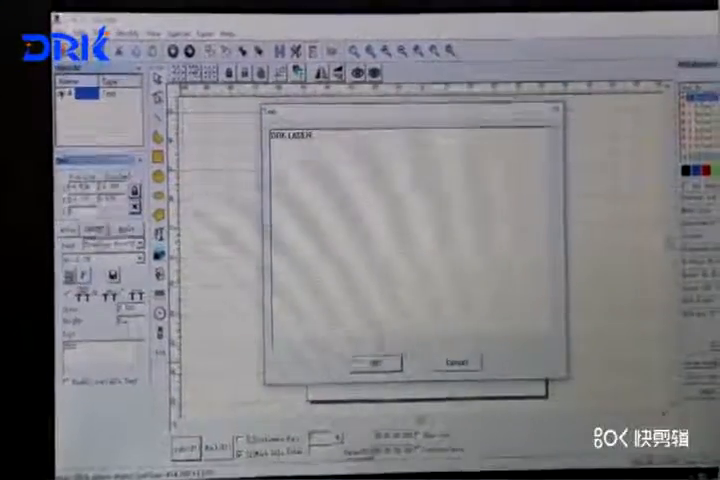
# Confirm the text 'DRK LASER' and apply a vertical single-column layout to it
pyautogui.click(376, 360)
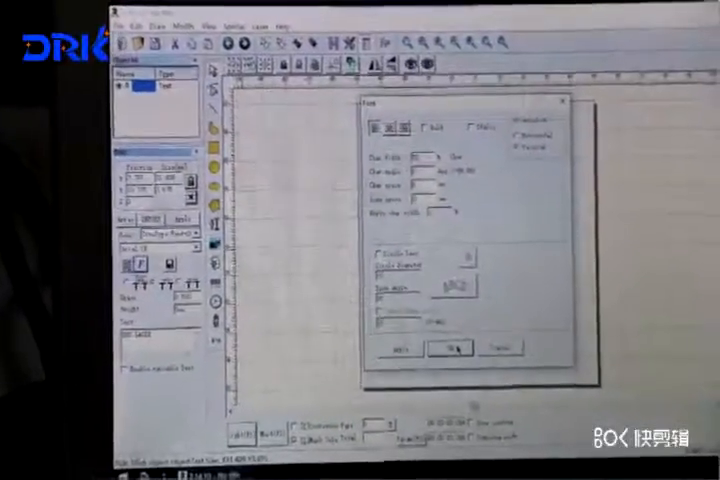
pyautogui.click(452, 344)
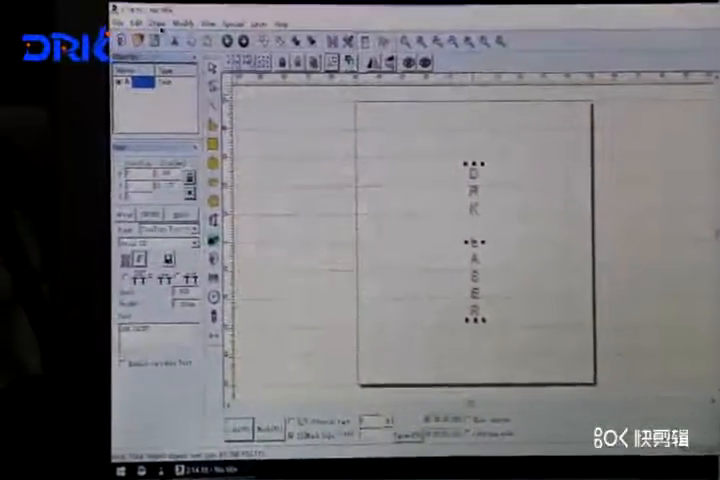
# Bring up the Draw menu's list of drawing commands with the vertical text centered
pyautogui.click(156, 20)
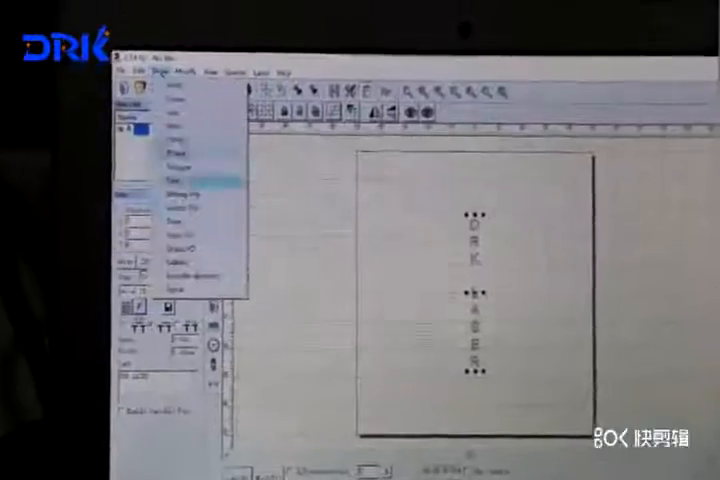